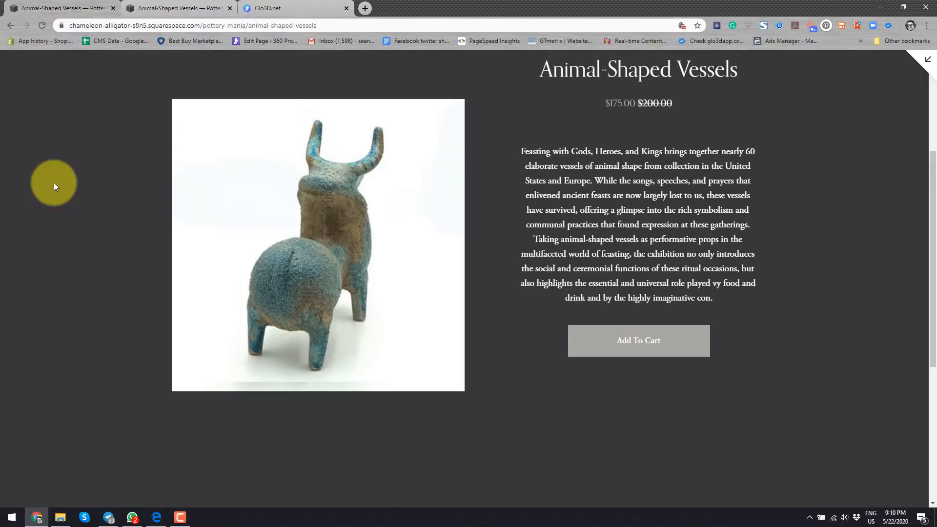
mouse_move(50, 192)
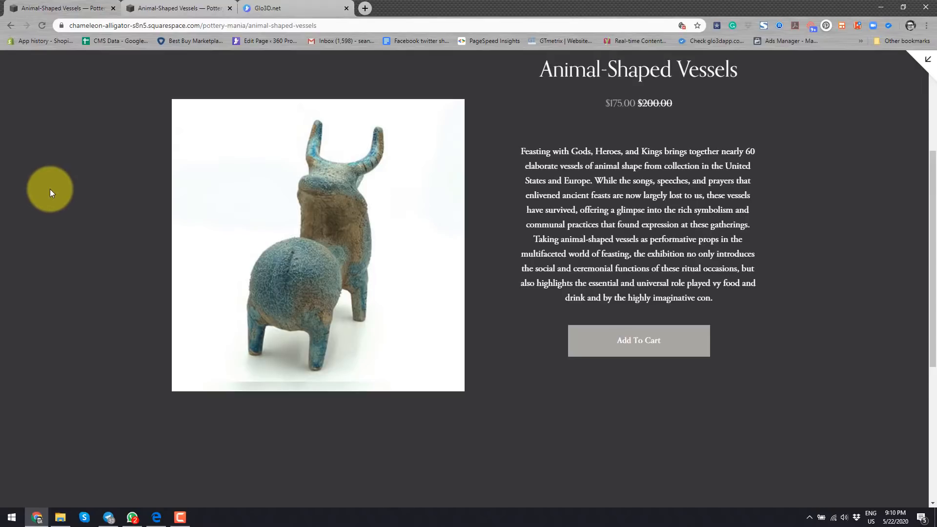
mouse_move(57, 214)
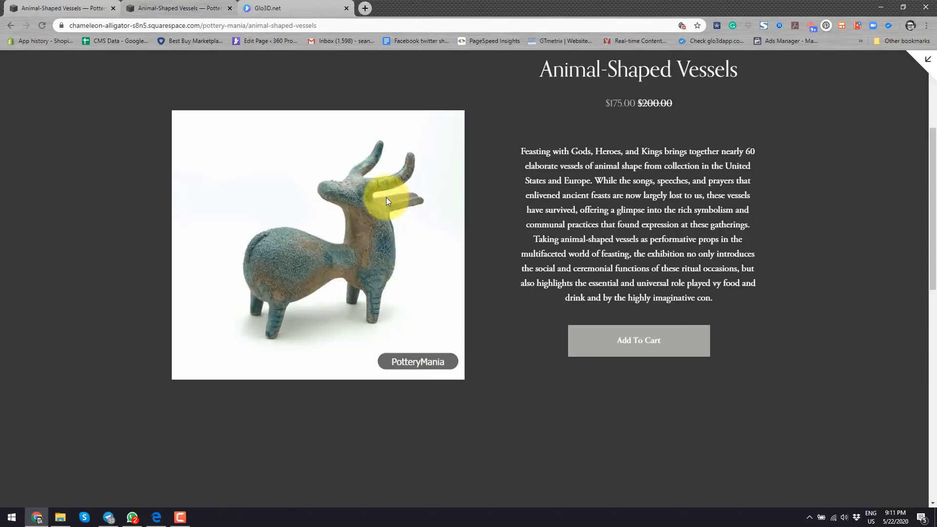
- Spin the vessel in the embedded Glo3D viewer and zoom to 4.0X to inspect the crackled glaze
left_click_drag(387, 201, 417, 326)
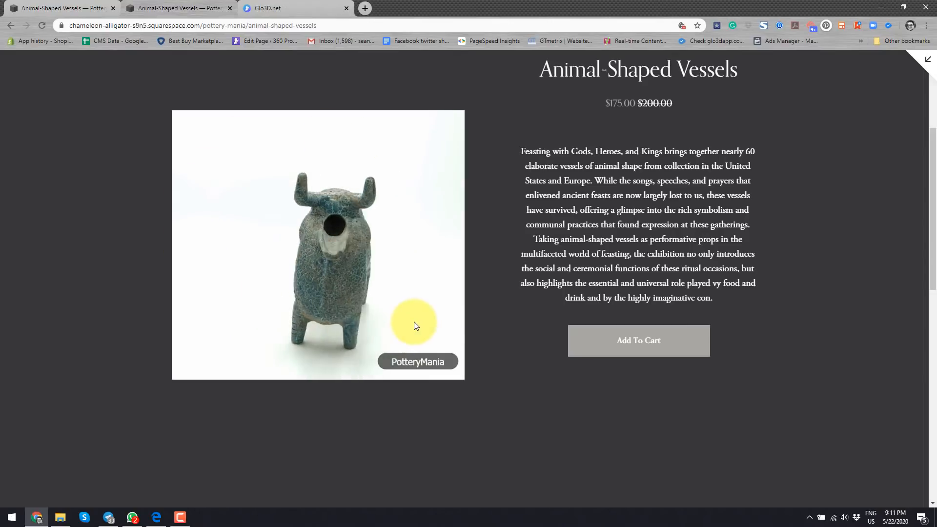
left_click_drag(416, 326, 377, 324)
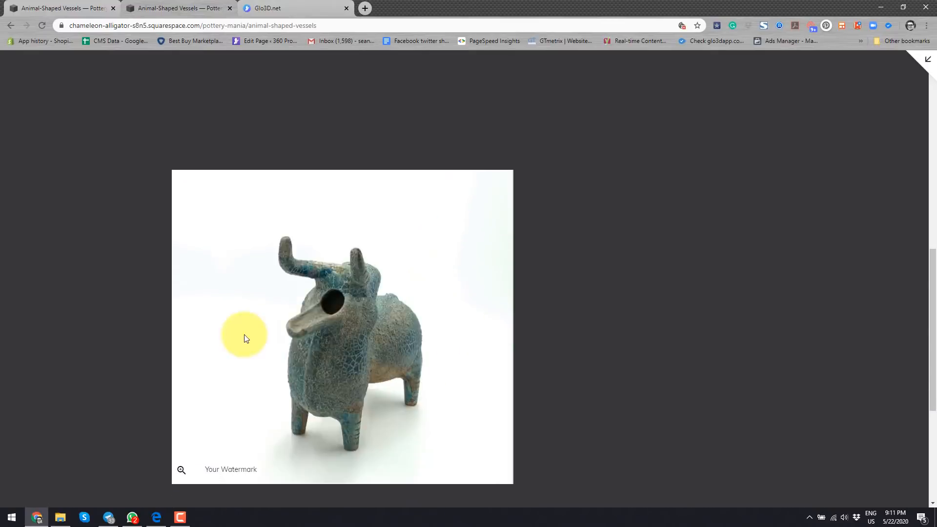
left_click_drag(244, 339, 401, 344)
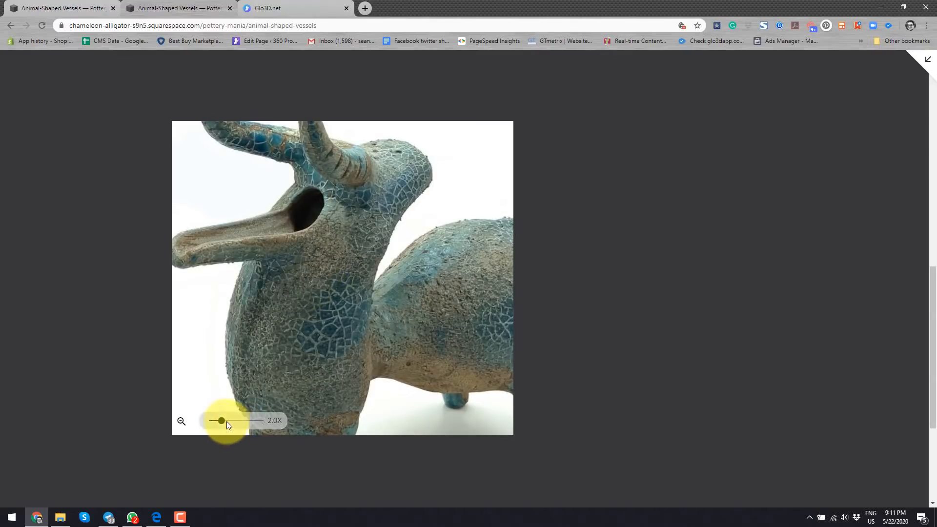
left_click_drag(222, 421, 261, 420)
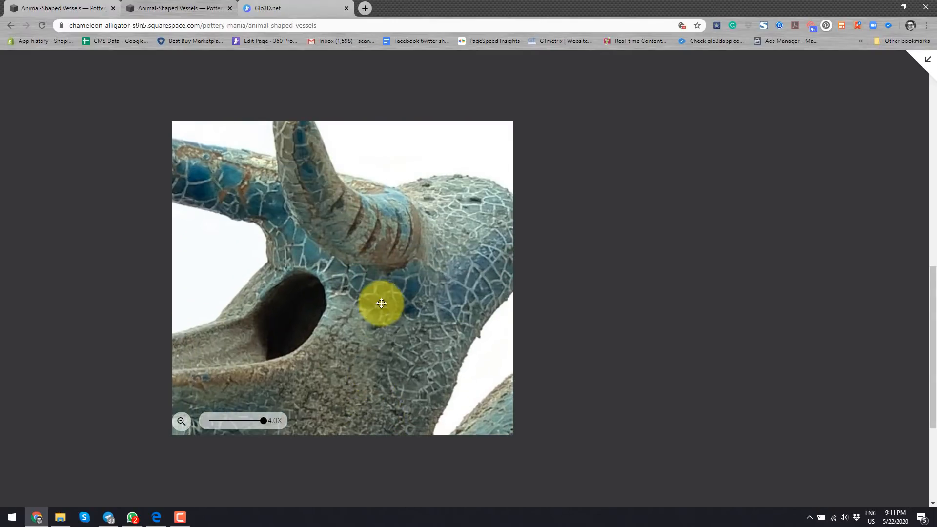
scroll("down", 3)
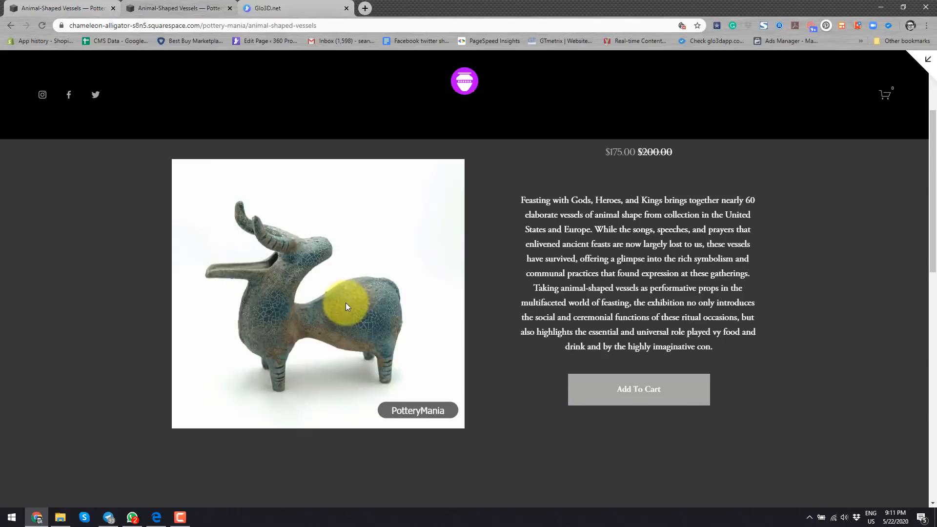
- Turn the vessel in the main product image and move to the Pottery Mania product listing
left_click_drag(344, 306, 323, 307)
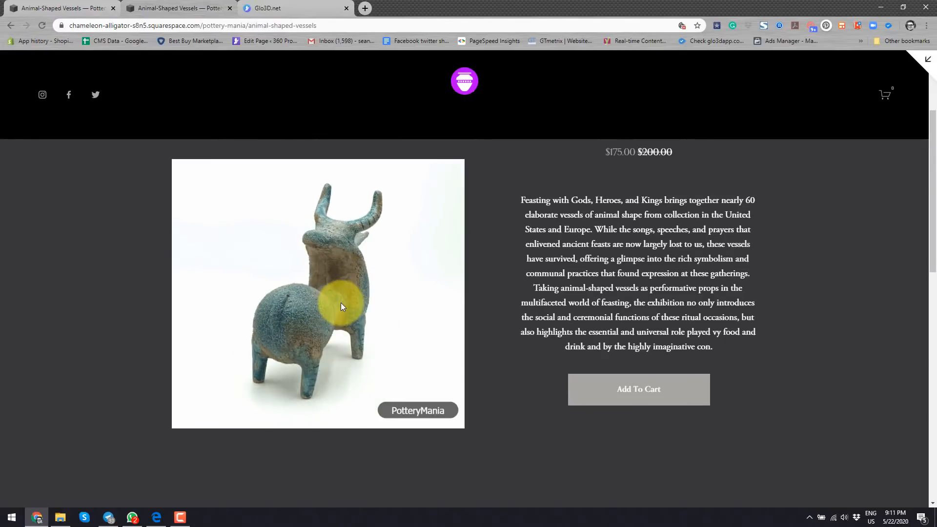
scroll("down", 3)
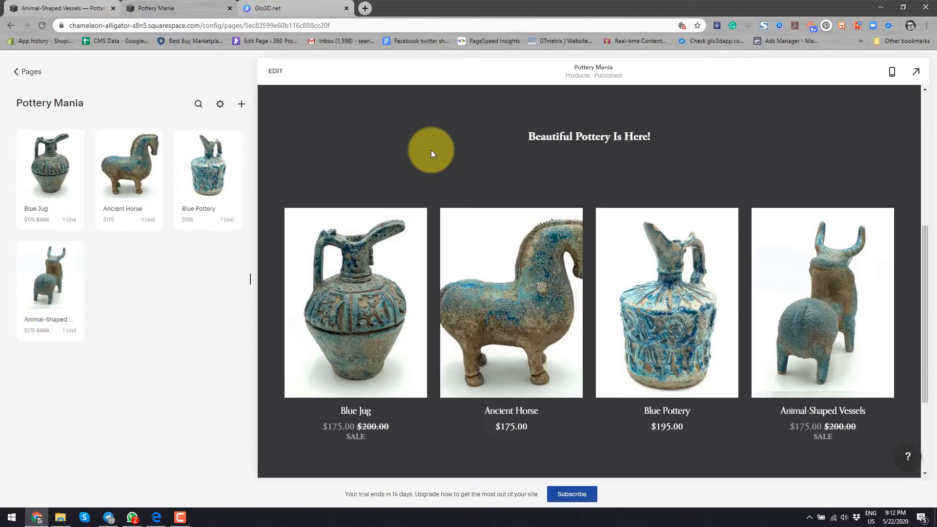
mouse_move(822, 308)
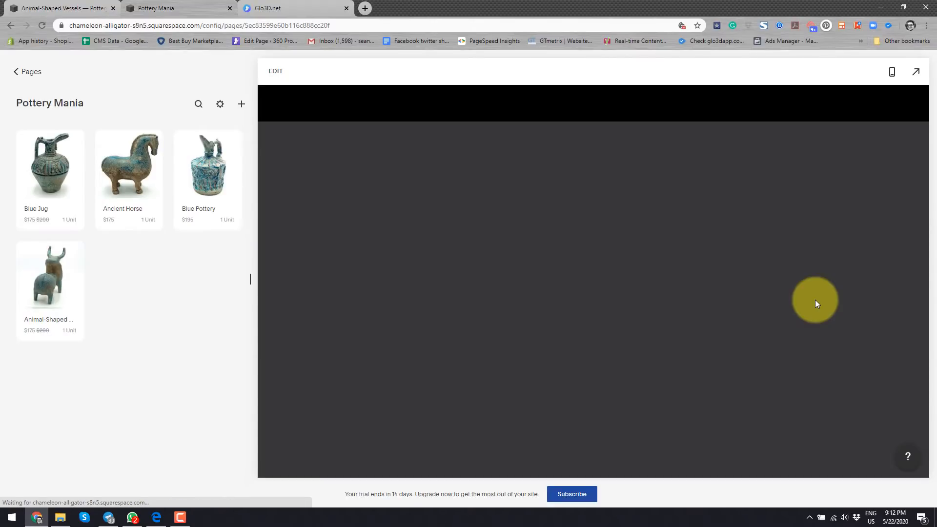
- Bring up the Edit Physical Product window for Animal-Shaped Vessels with its images and $175 price
left_click(50, 275)
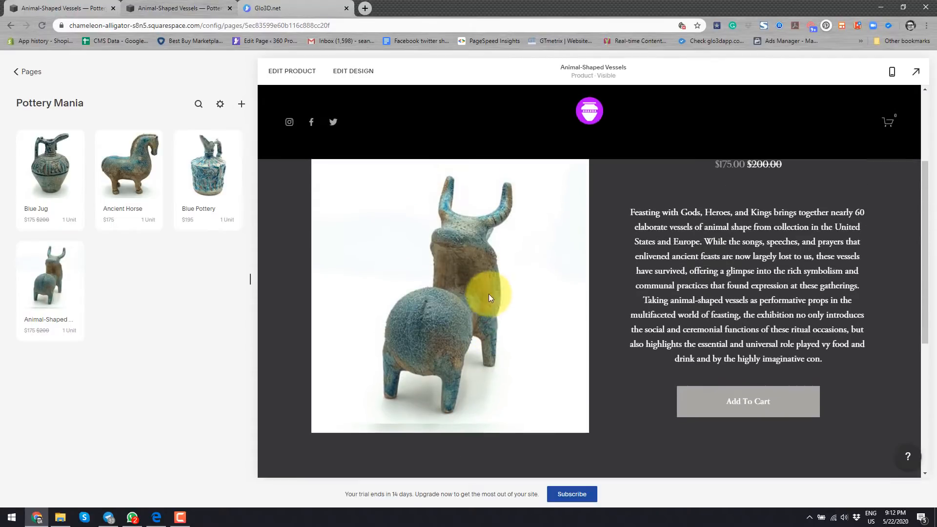
mouse_move(62, 280)
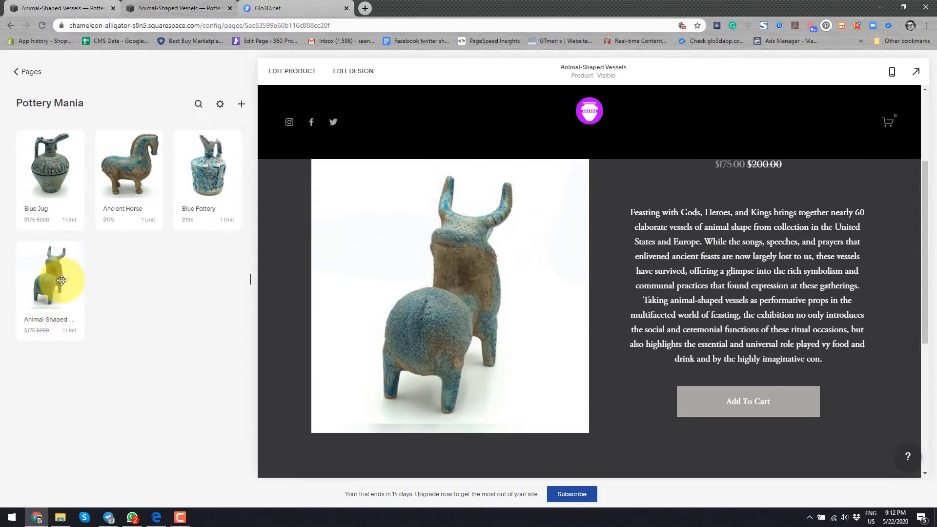
left_click(49, 276)
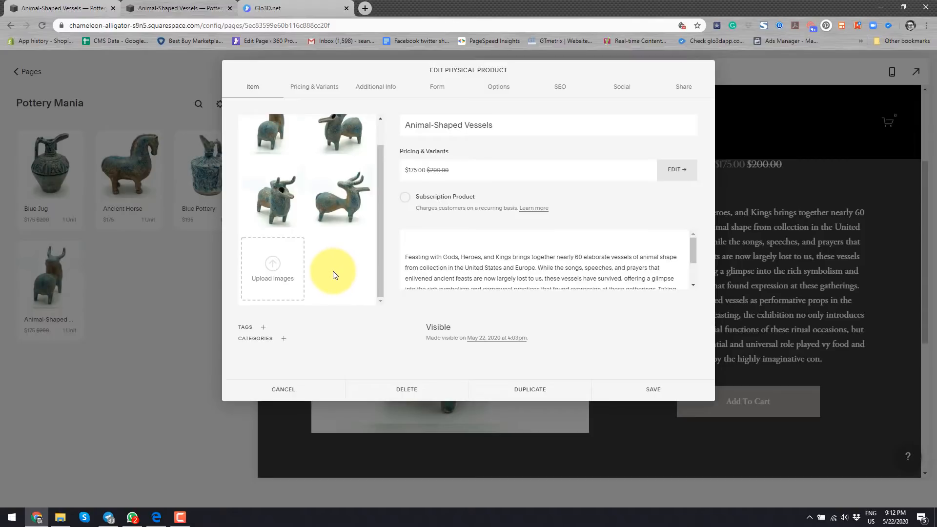
mouse_move(286, 272)
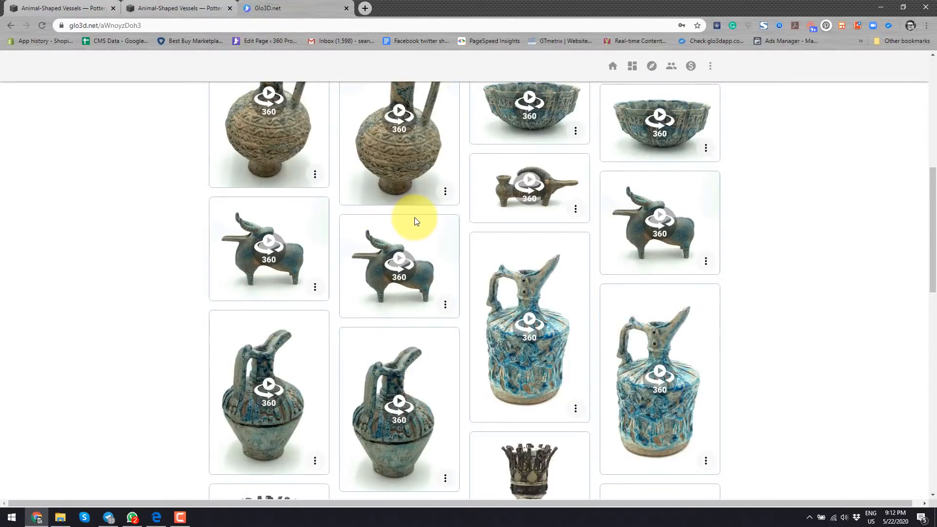
- View the animal-shaped vessel's 360 spin, rotating it around and back to face forward
left_click(398, 265)
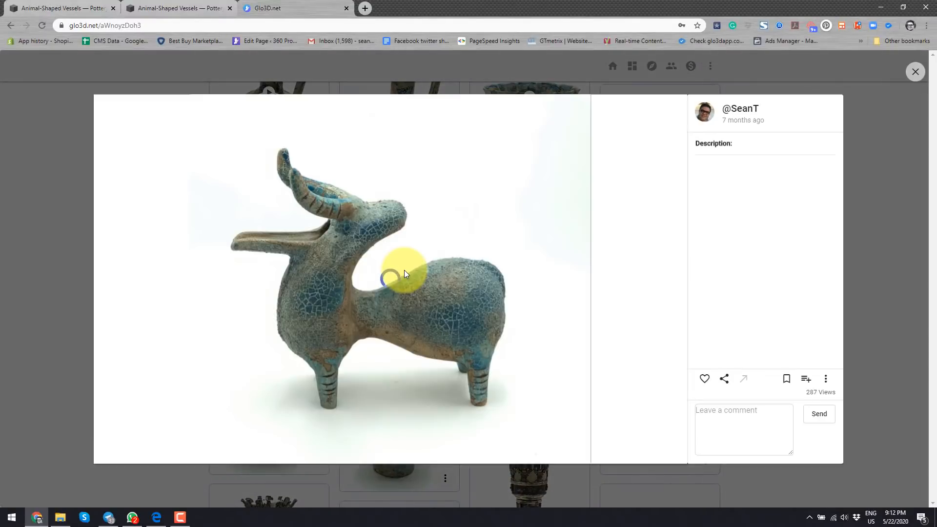
left_click_drag(406, 273, 349, 250)
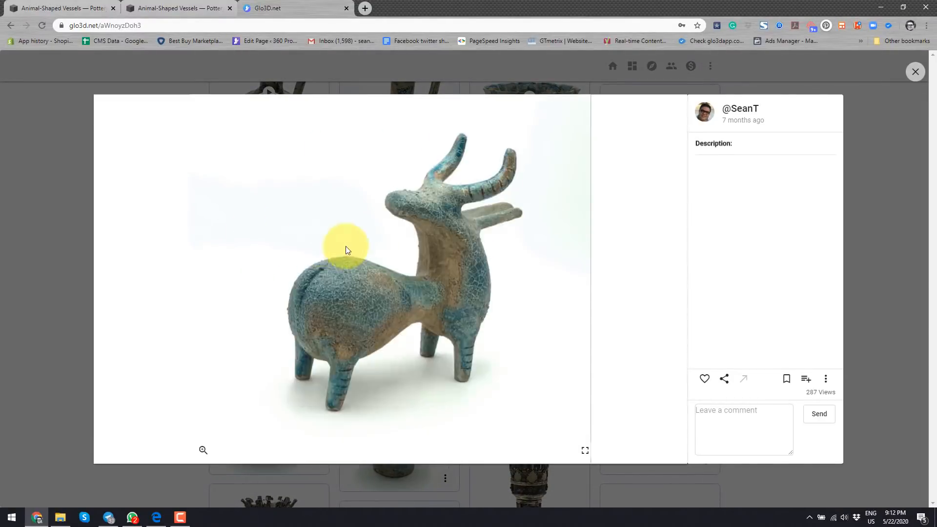
left_click_drag(347, 249, 293, 251)
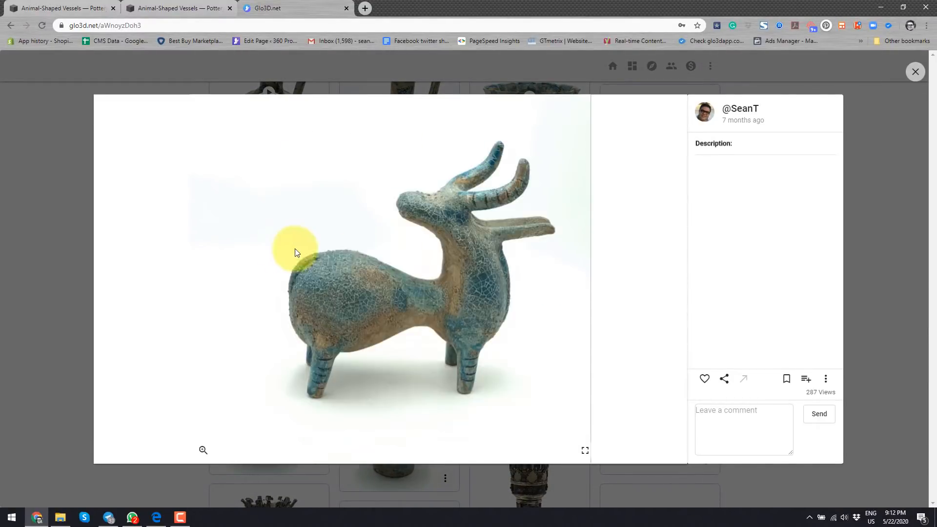
left_click_drag(293, 250, 490, 245)
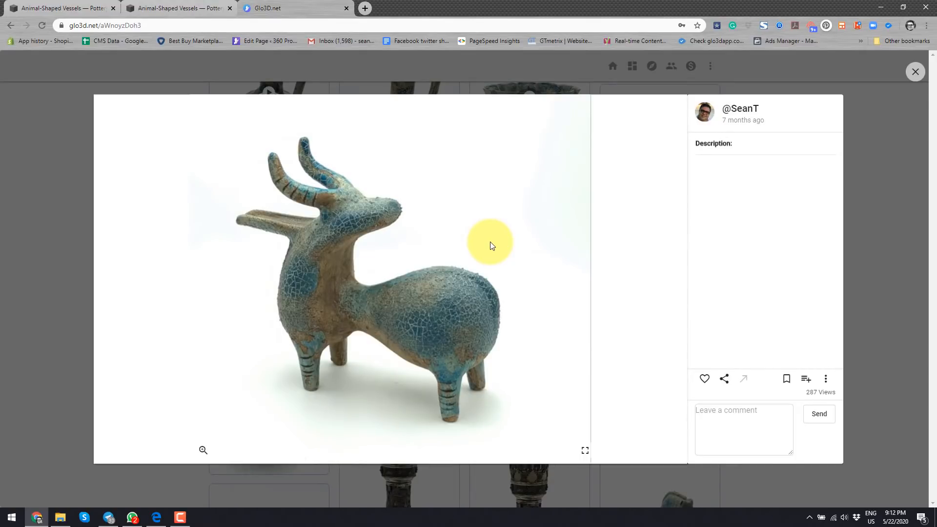
left_click_drag(490, 245, 302, 250)
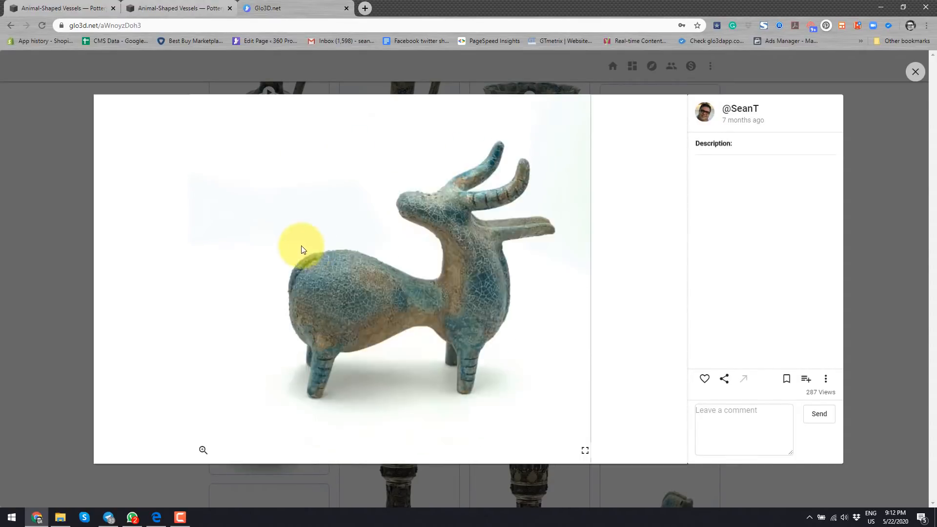
left_click_drag(301, 248, 504, 250)
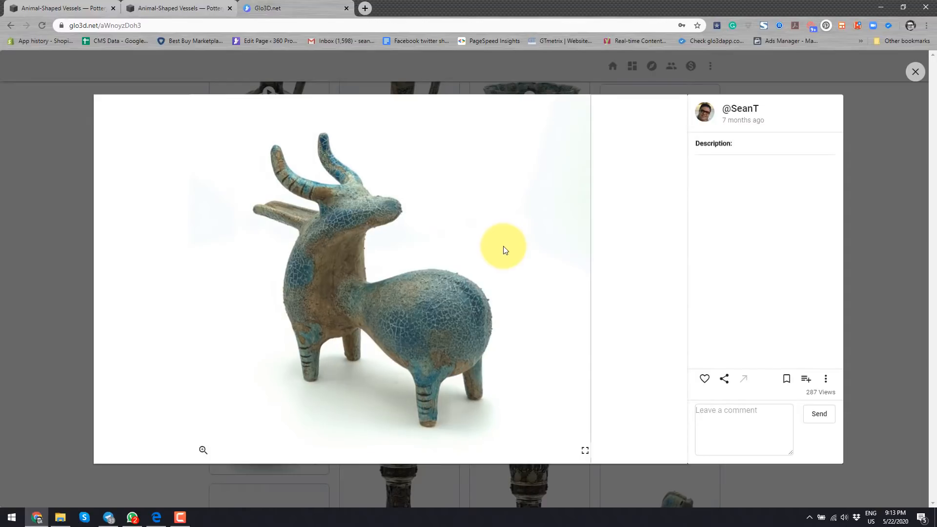
left_click_drag(504, 250, 386, 265)
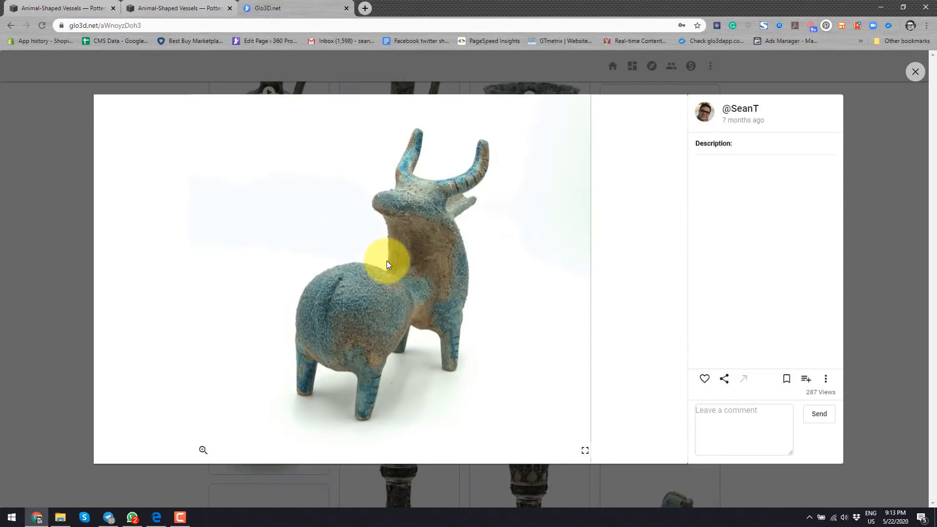
left_click_drag(386, 264, 399, 321)
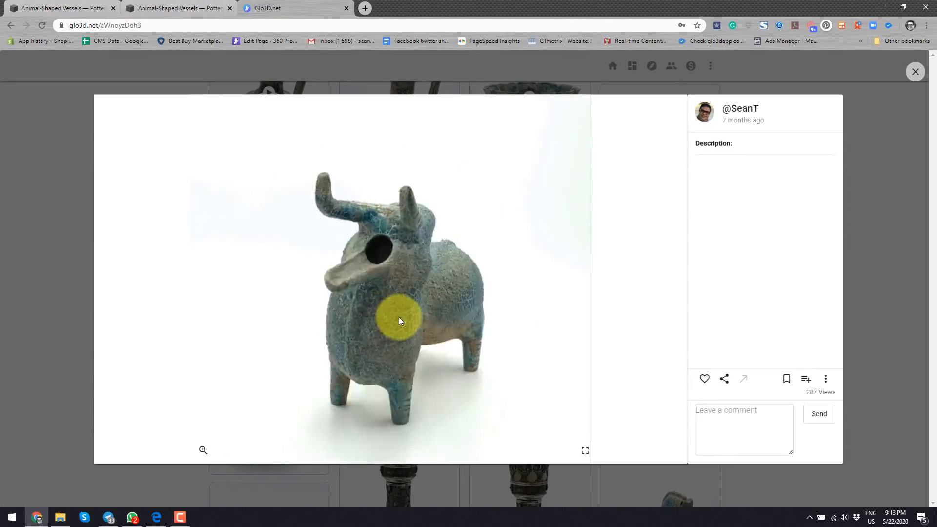
- Show the spin's More menu with its download options
left_click(826, 379)
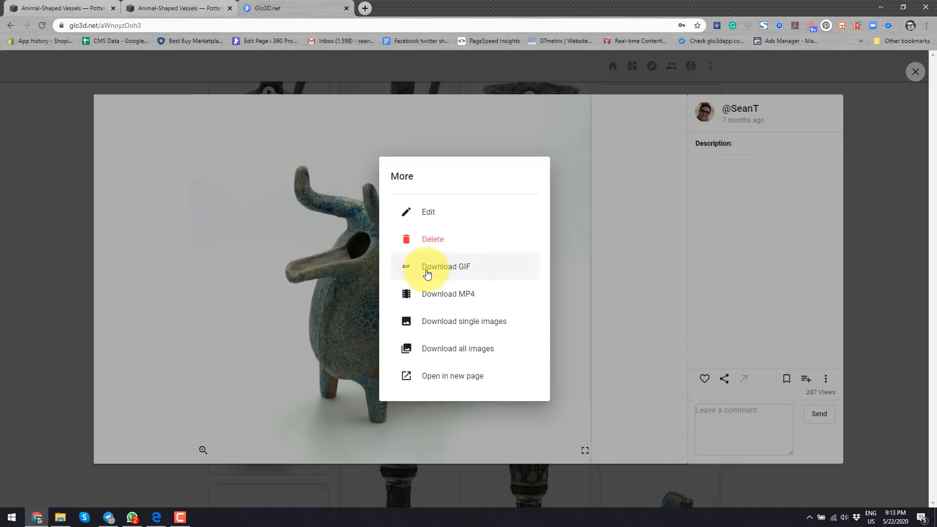
- Generate a web GIF of the spin with watermark enabled and text replaced by PotteryMania
left_click(446, 266)
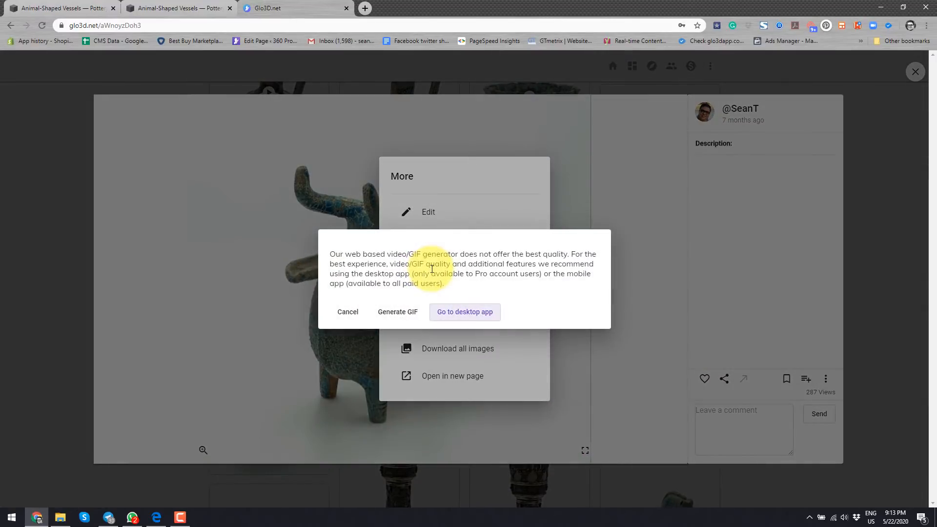
mouse_move(487, 265)
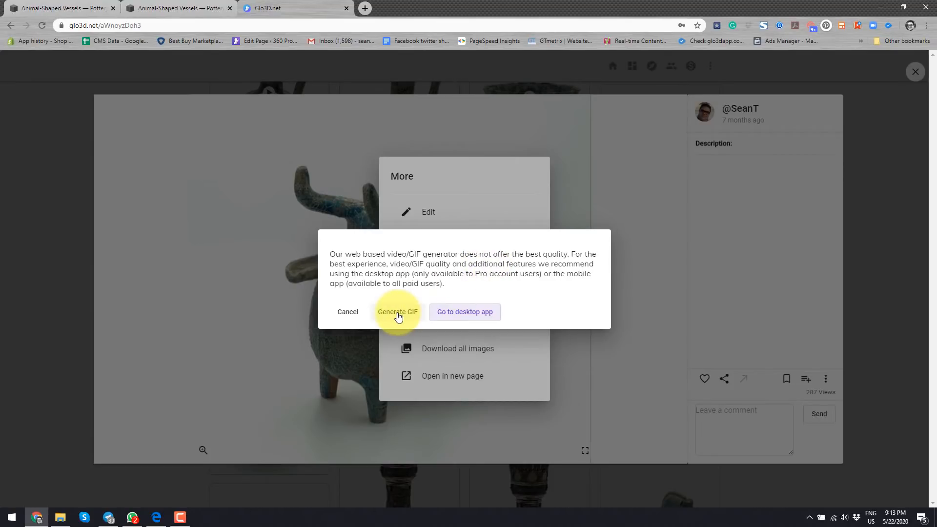
left_click(397, 311)
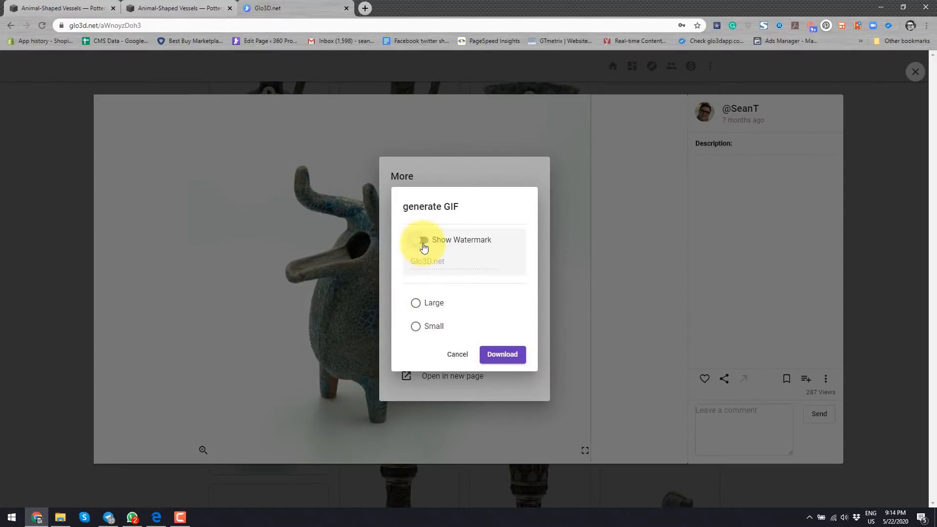
left_click(420, 240)
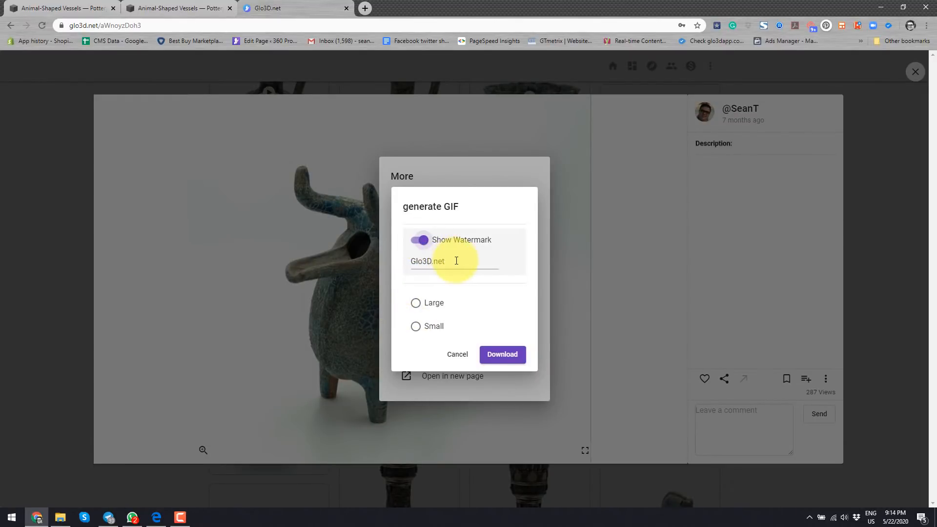
double_click(426, 261)
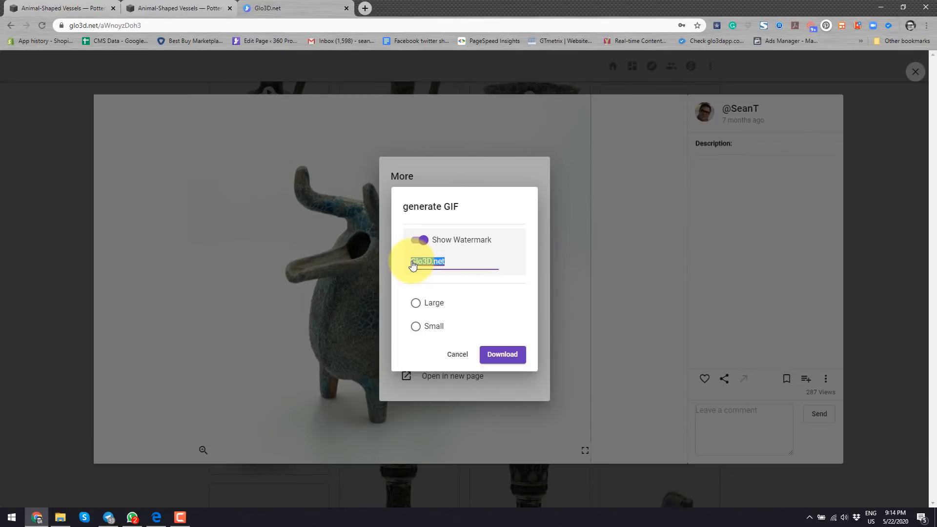
type("Potter")
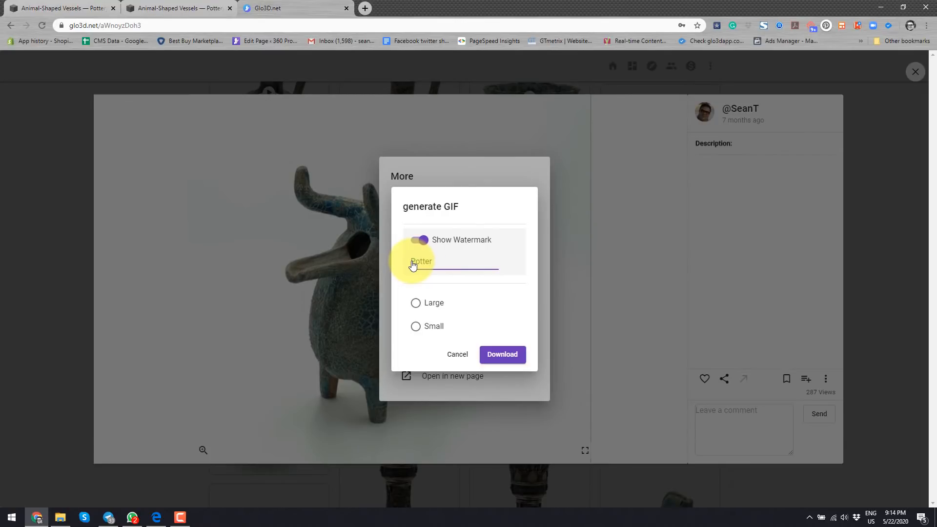
type("Mania")
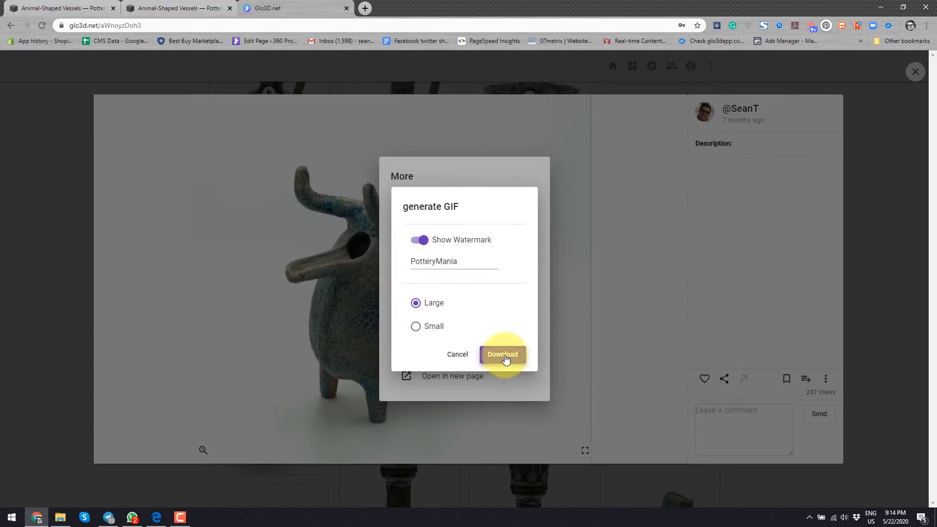
- Download the large watermarked GIF and save it to the SquareSpace folder
left_click(502, 354)
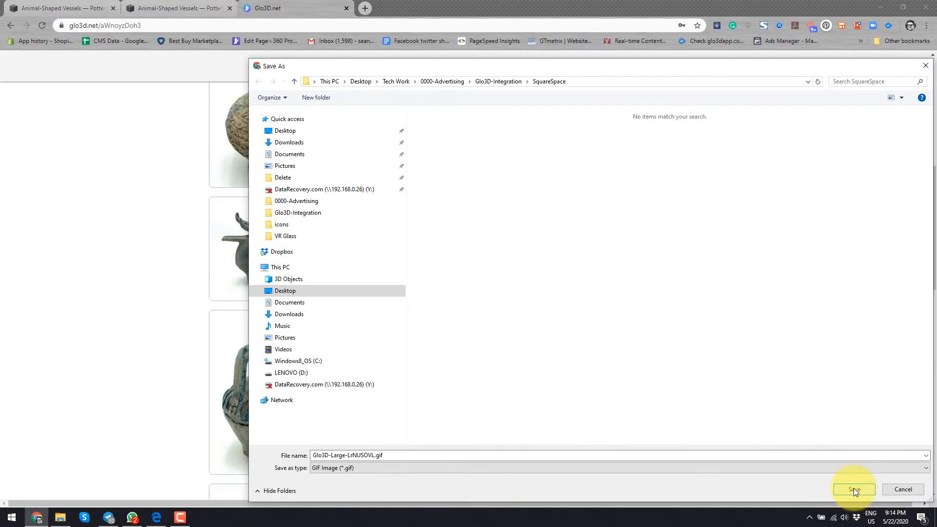
left_click(853, 489)
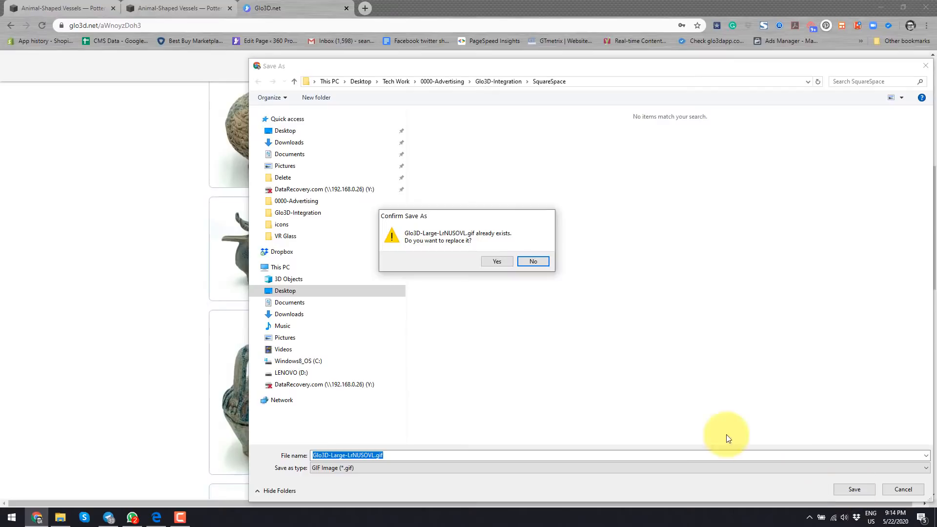
- Replace the existing GIF file and return to the Squarespace product editor
left_click(497, 262)
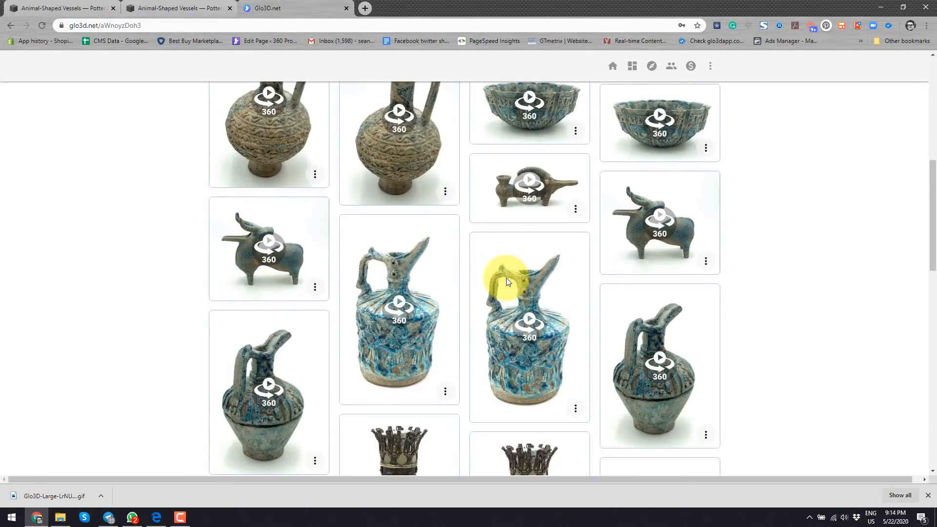
left_click(177, 7)
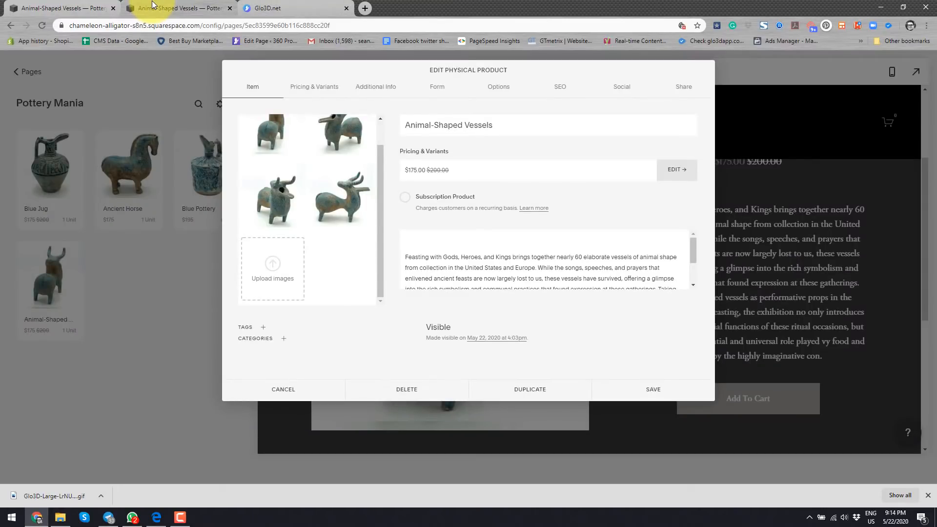
- Upload the downloaded spin GIF and drag it into the first product image slot
left_click(272, 270)
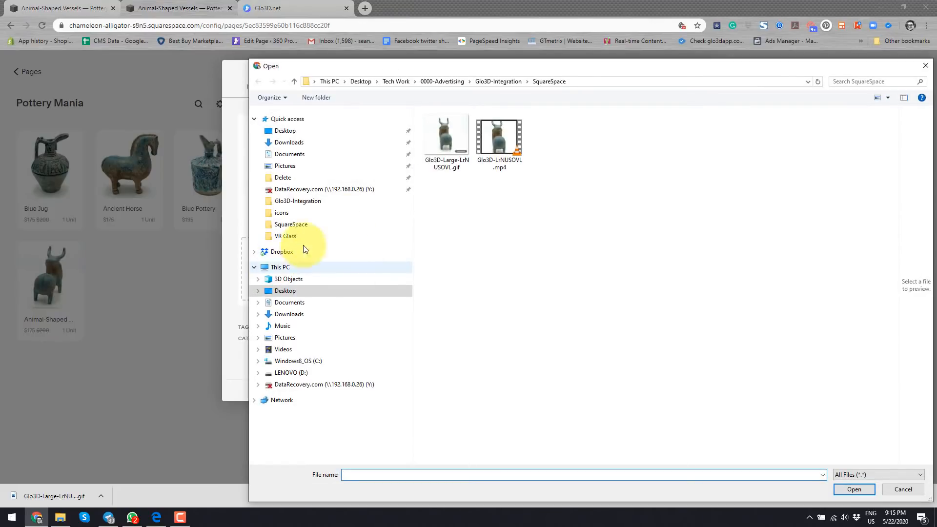
left_click(446, 138)
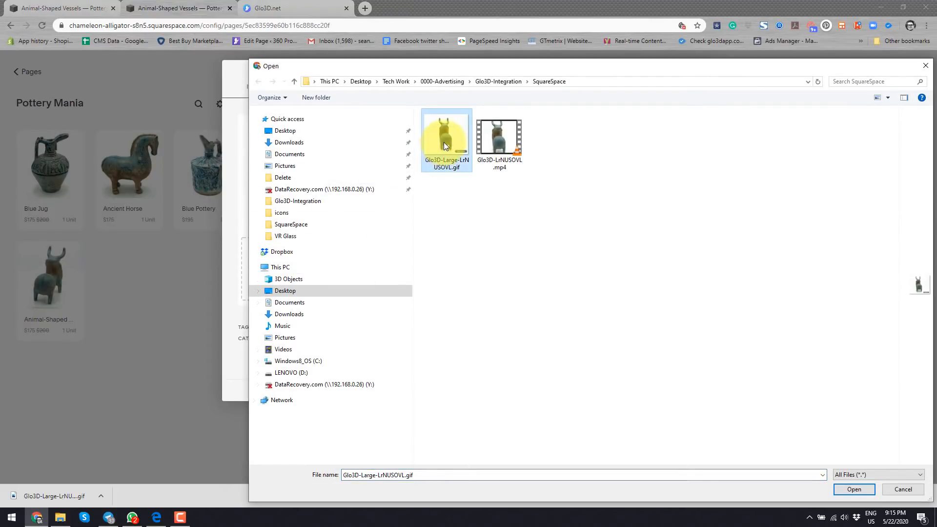
left_click(853, 489)
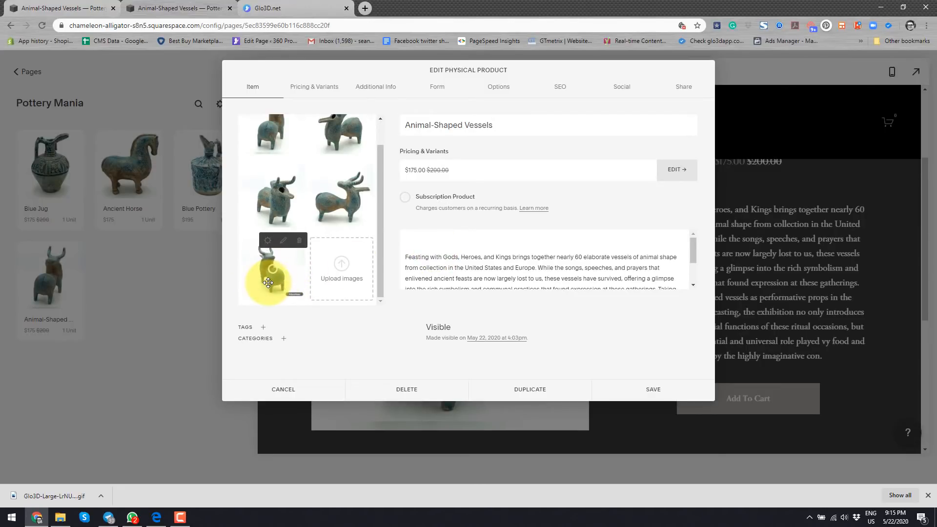
left_click_drag(267, 281, 267, 149)
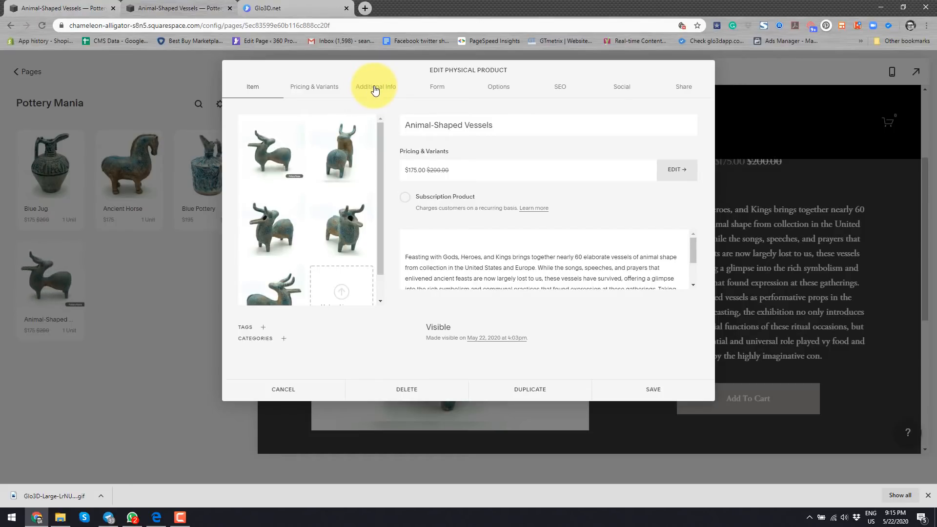
- Insert an Embed content block in the product's Additional Info section
left_click(375, 87)
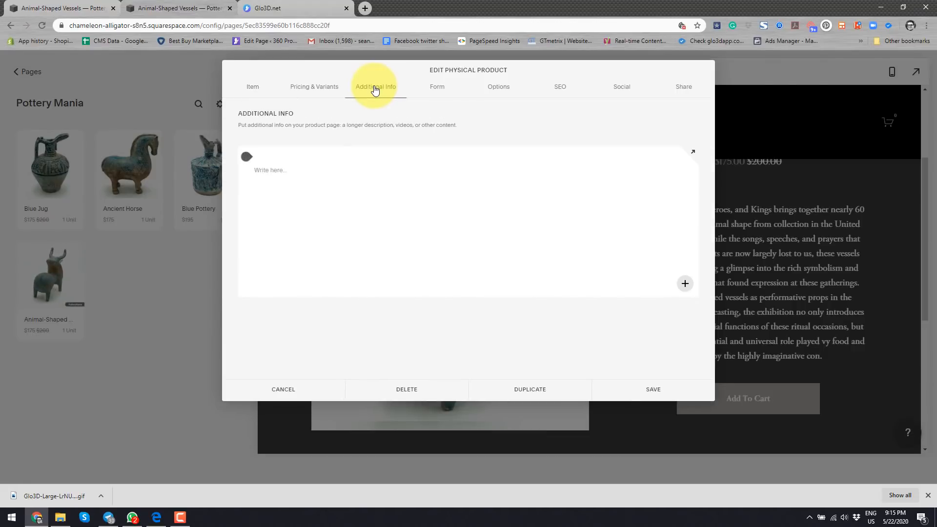
mouse_move(686, 284)
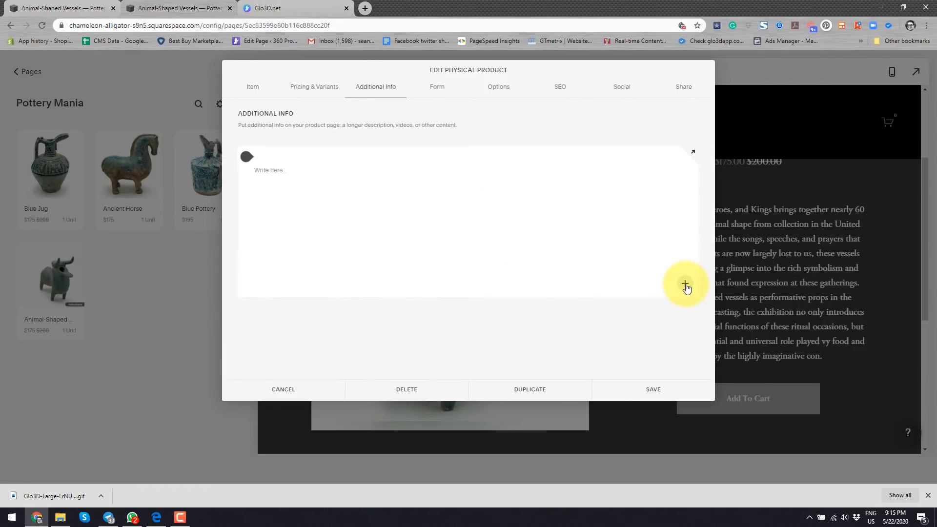
left_click(685, 285)
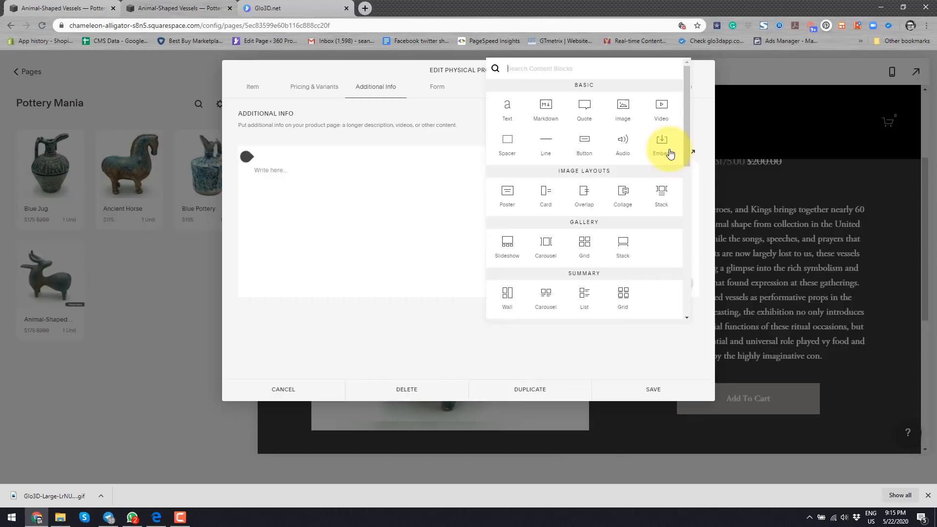
left_click(661, 143)
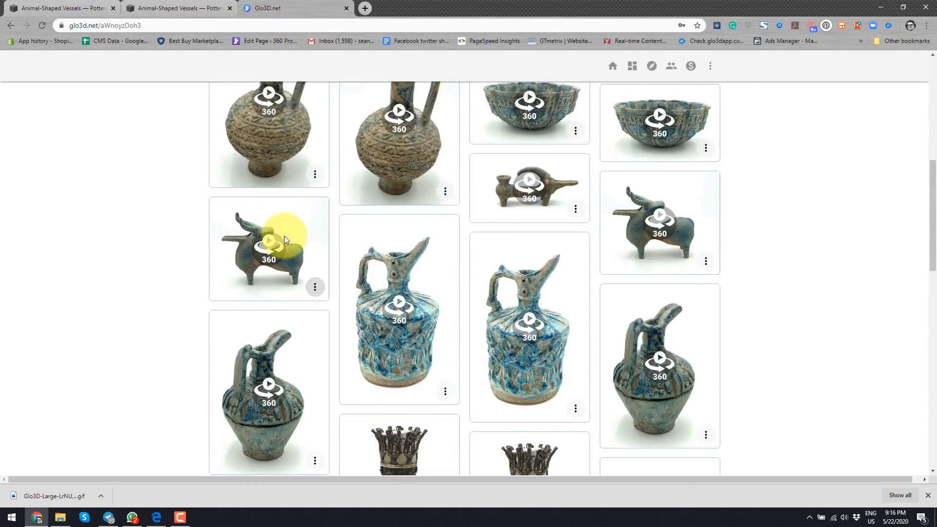
mouse_move(315, 292)
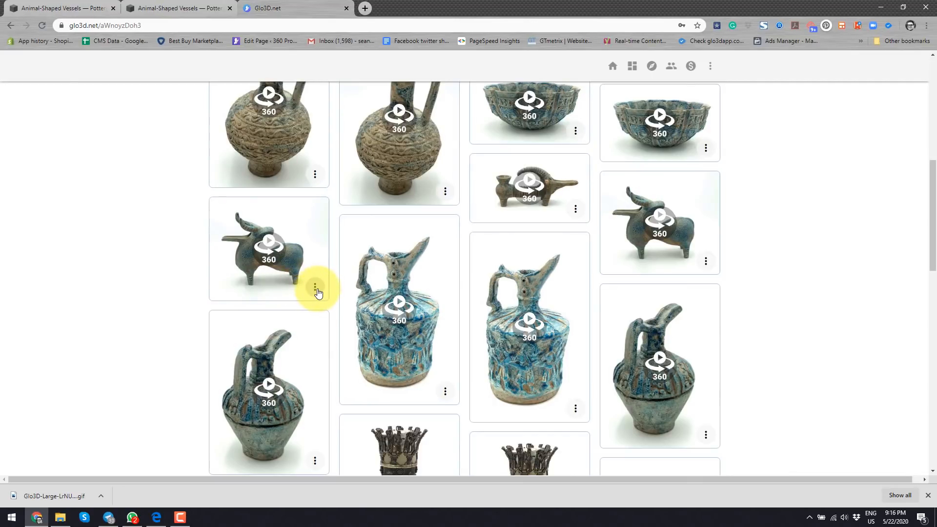
- Get the vessel spin's embed code via Share > Embed, set width 700 and copy it
left_click(315, 292)
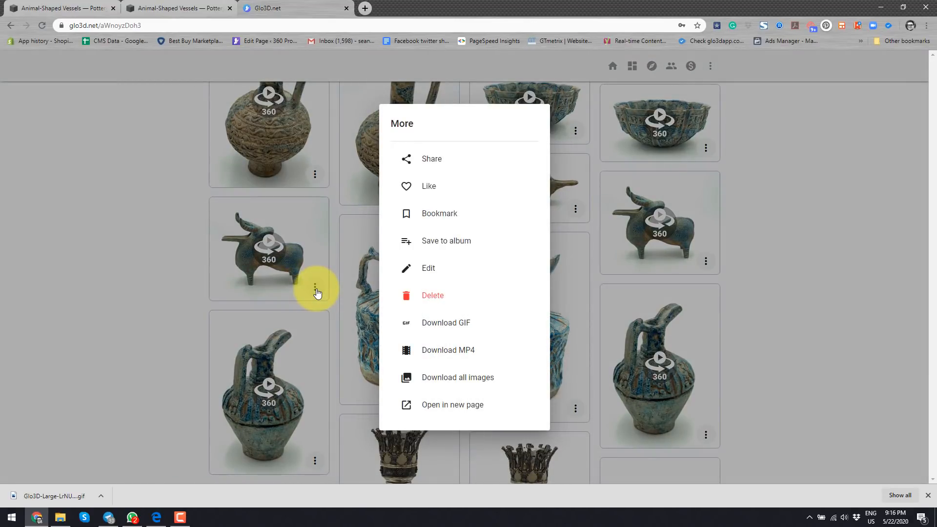
left_click(430, 159)
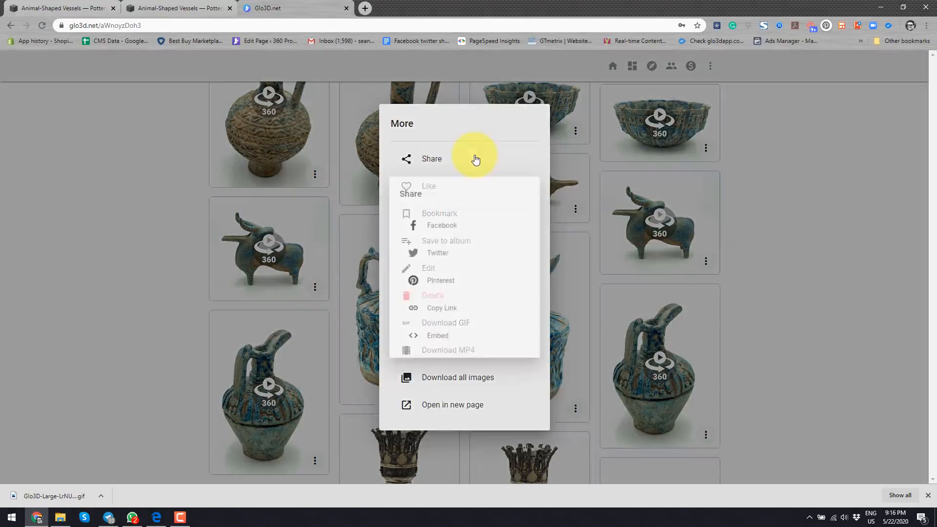
left_click(437, 335)
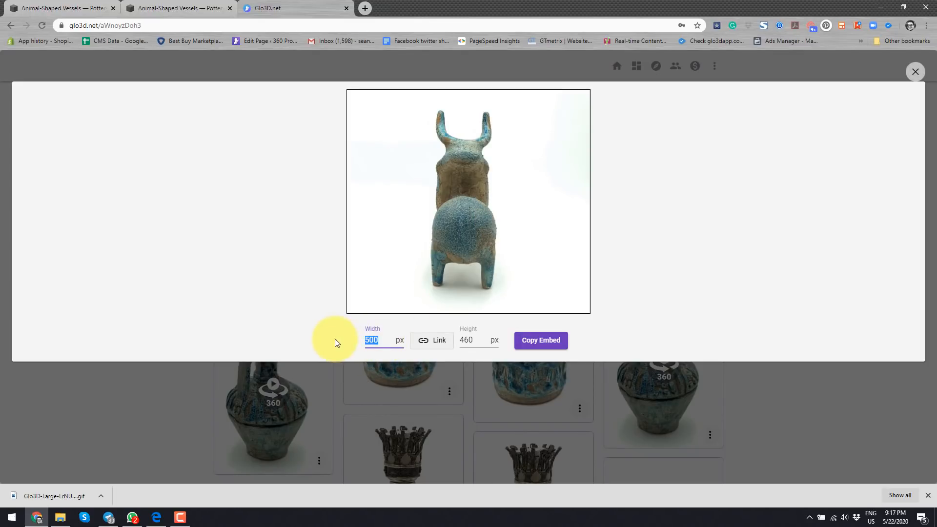
type("700")
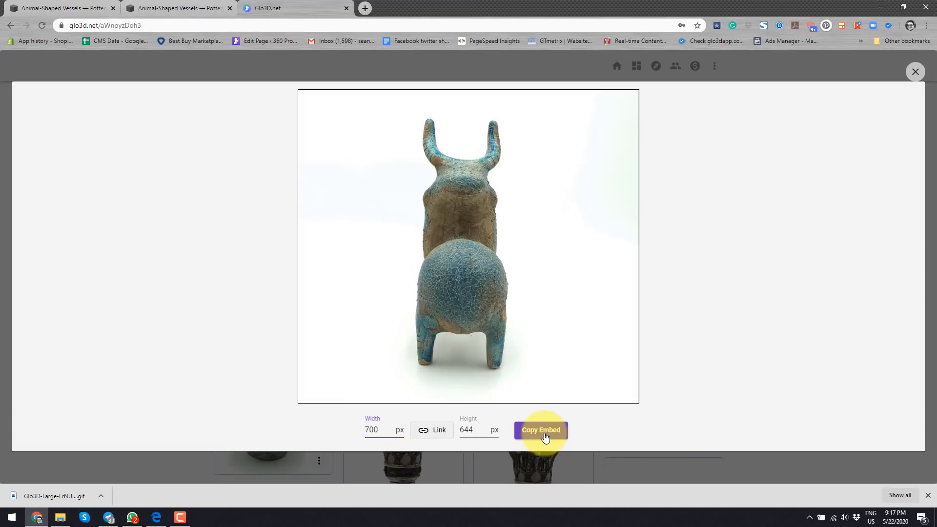
left_click(540, 429)
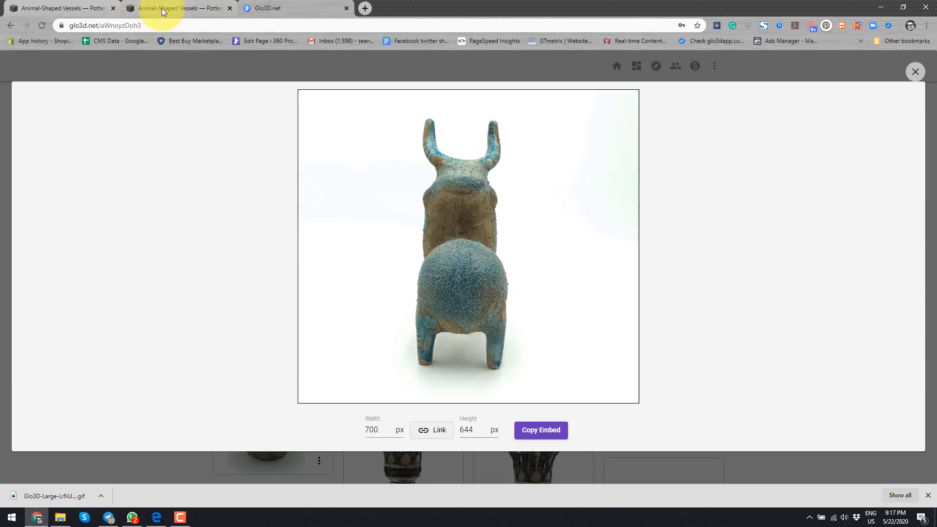
- Paste the Glo3D iframe code (700 by 644) into Embed Data, set it and apply the block
left_click(179, 8)
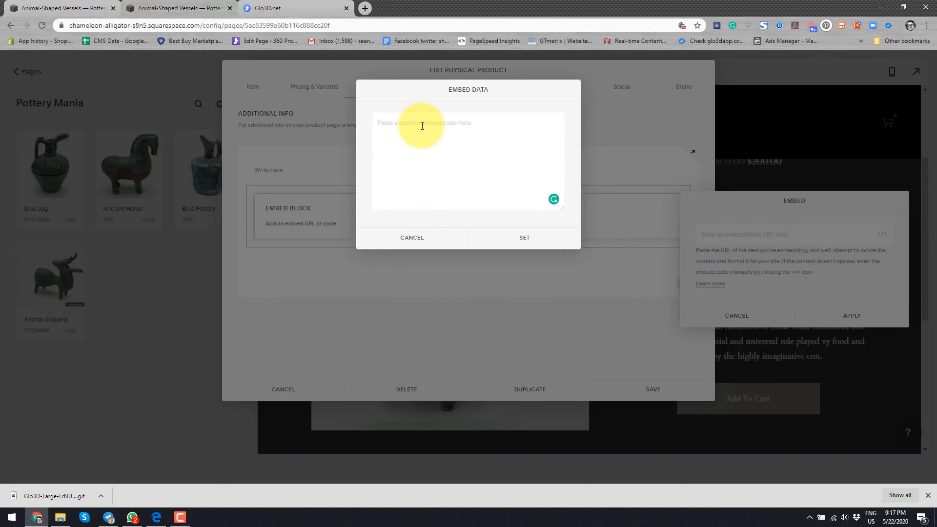
type("<iframe src=\"https://www.glo3d.net/ml7zQ2sUFy\" width=\"700\" height=\"644\" frameborder=\"0\" scrolling=\"no\" ></iframe>")
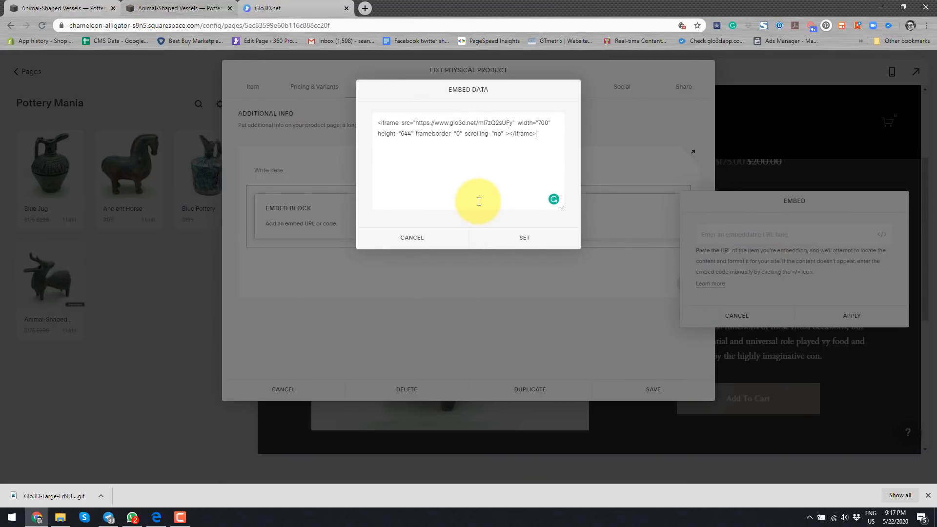
left_click(524, 237)
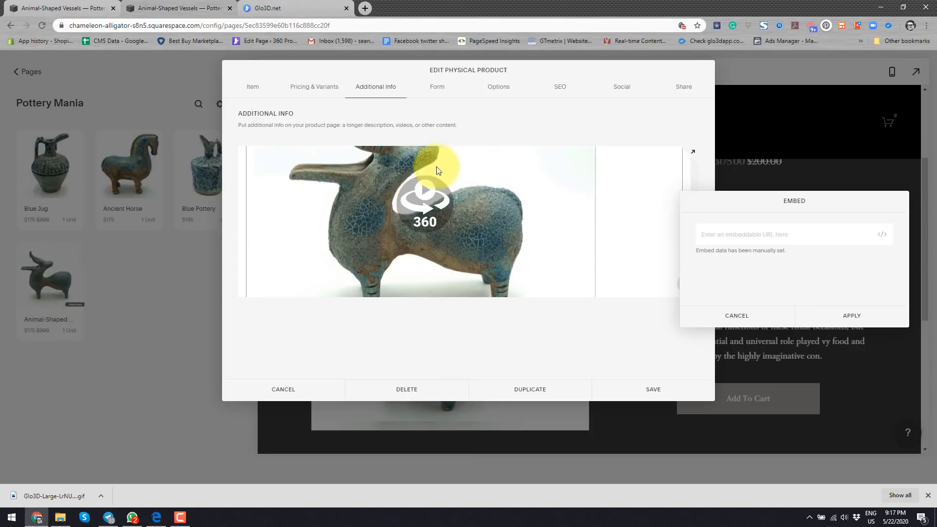
left_click(851, 315)
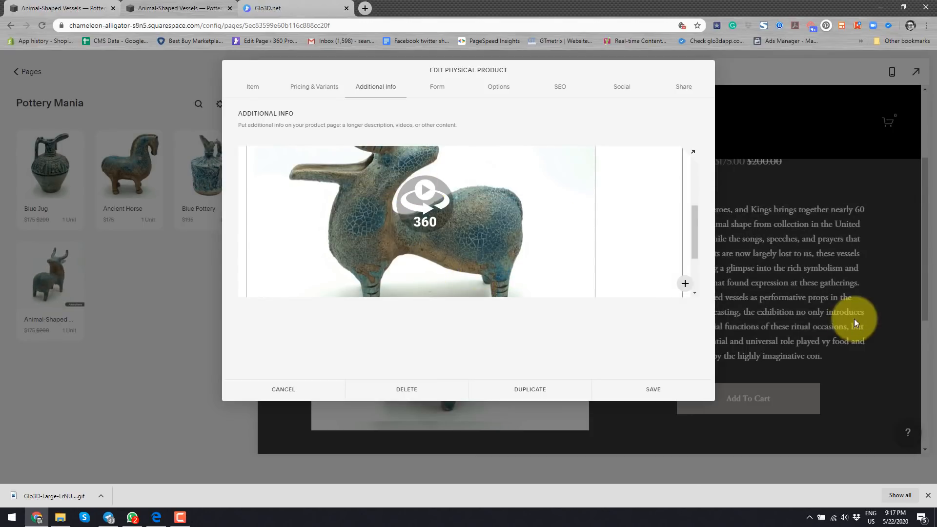
- Save the product changes and view the live Pottery Mania store
left_click(653, 389)
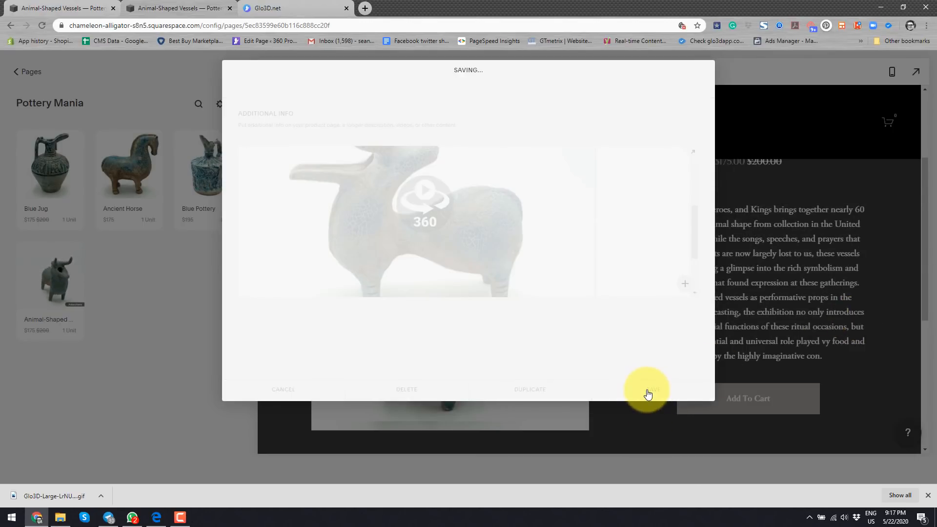
left_click(648, 390)
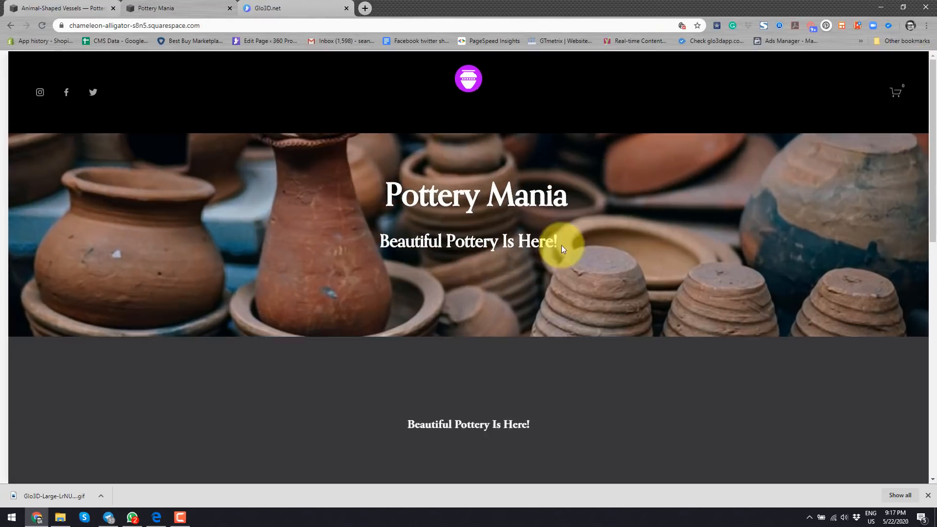
- View the live Animal-Shaped Vessels product page with its spin GIF main image
scroll("down", 3)
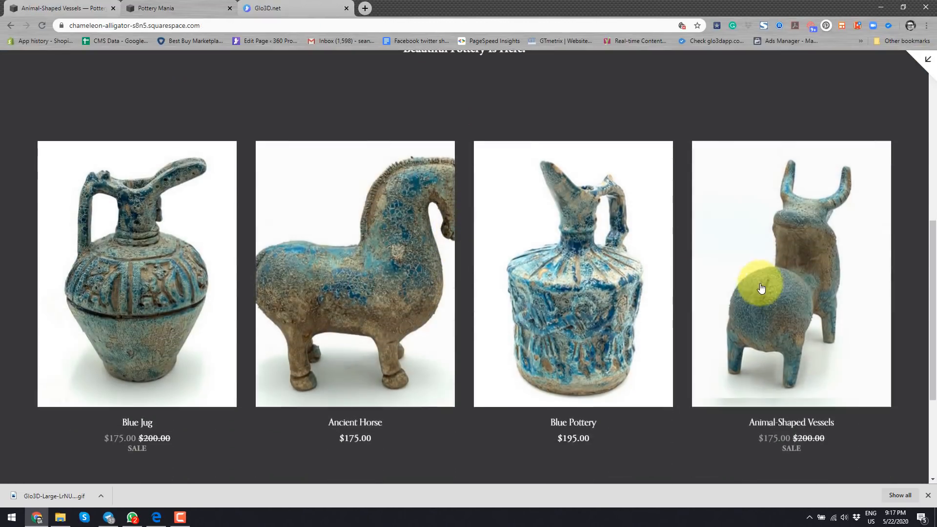
left_click(791, 274)
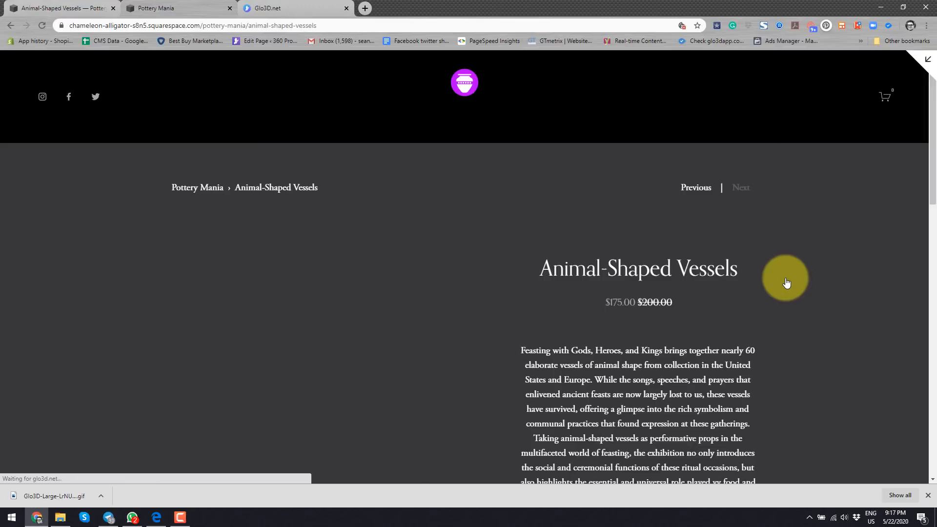
scroll("down", 3)
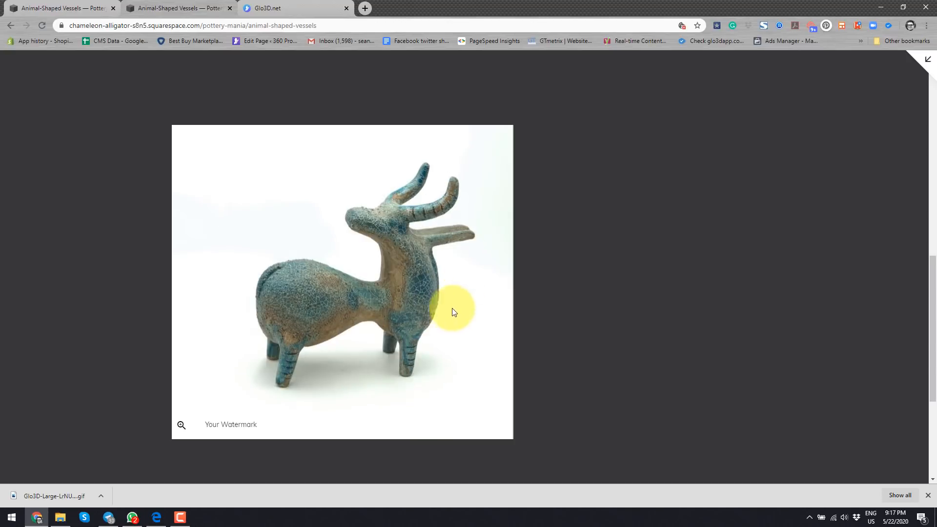
left_click_drag(454, 312, 293, 257)
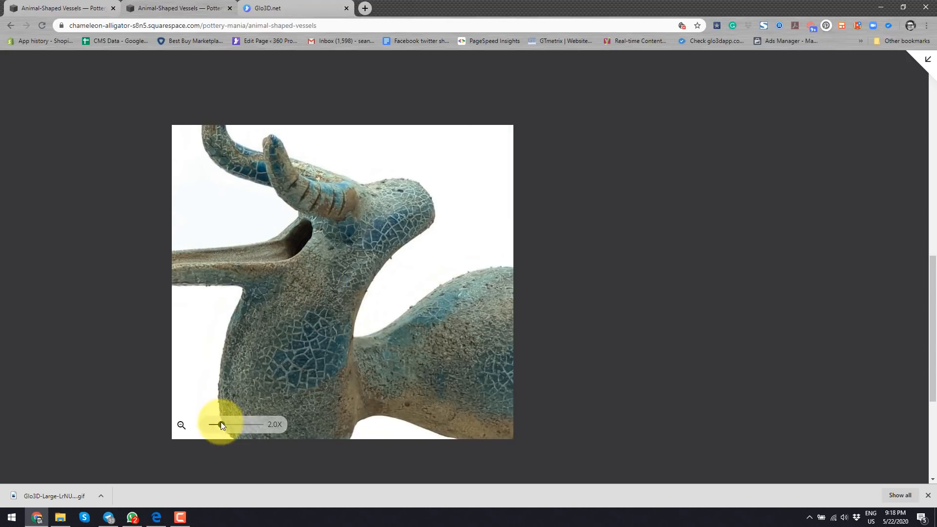
left_click_drag(214, 424, 262, 425)
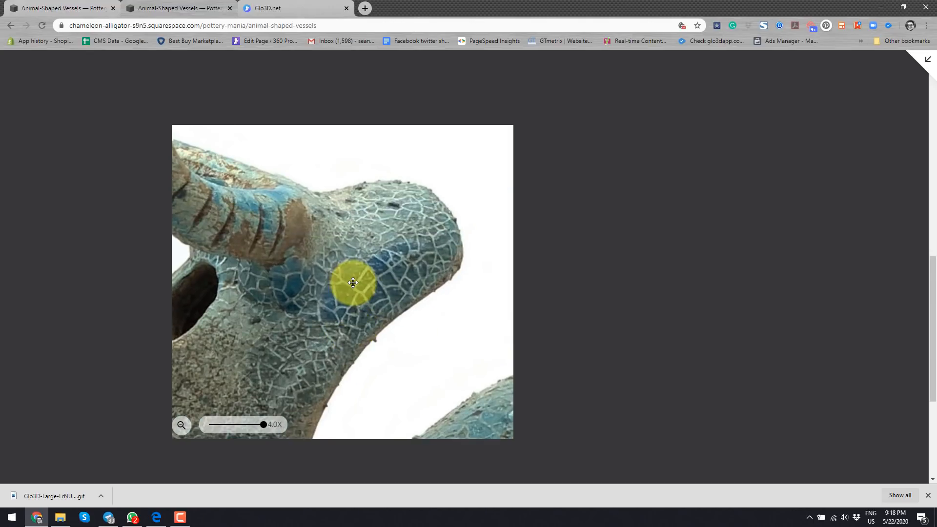
left_click_drag(257, 425, 220, 425)
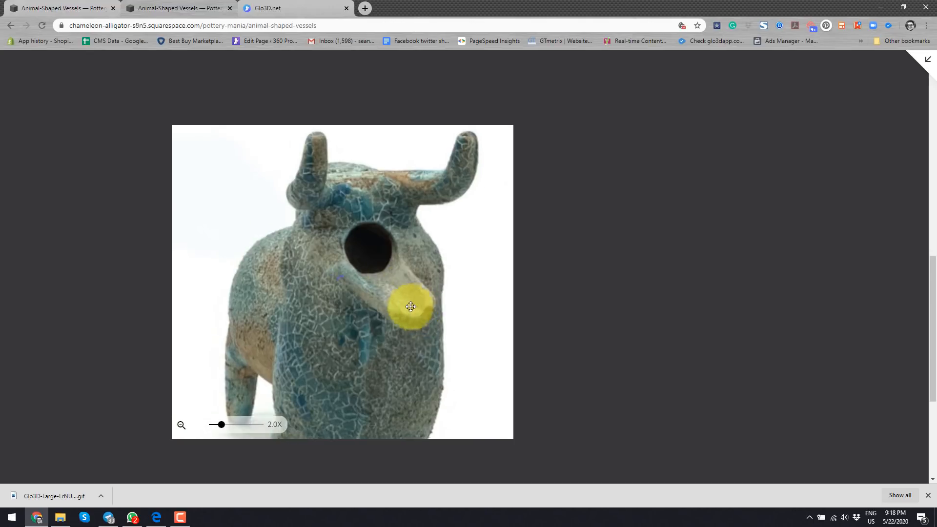
left_click_drag(220, 424, 262, 425)
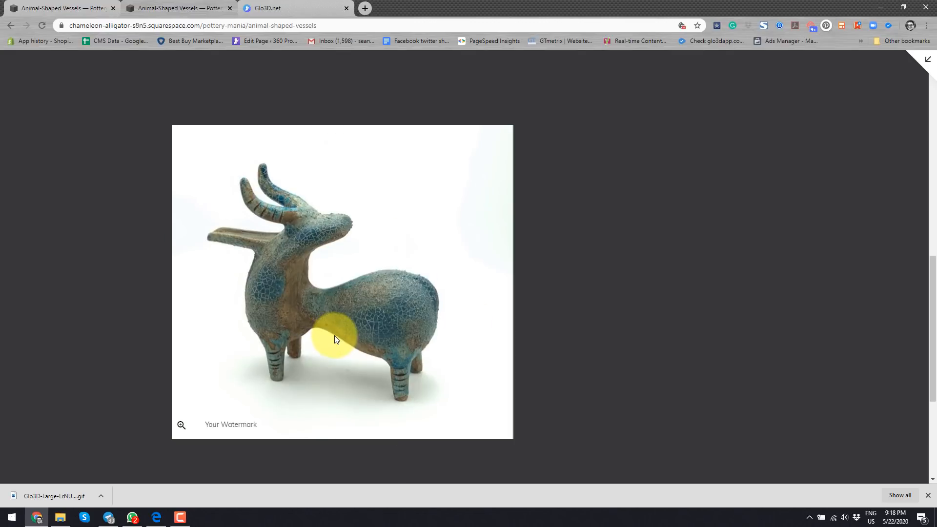
left_click_drag(337, 340, 282, 310)
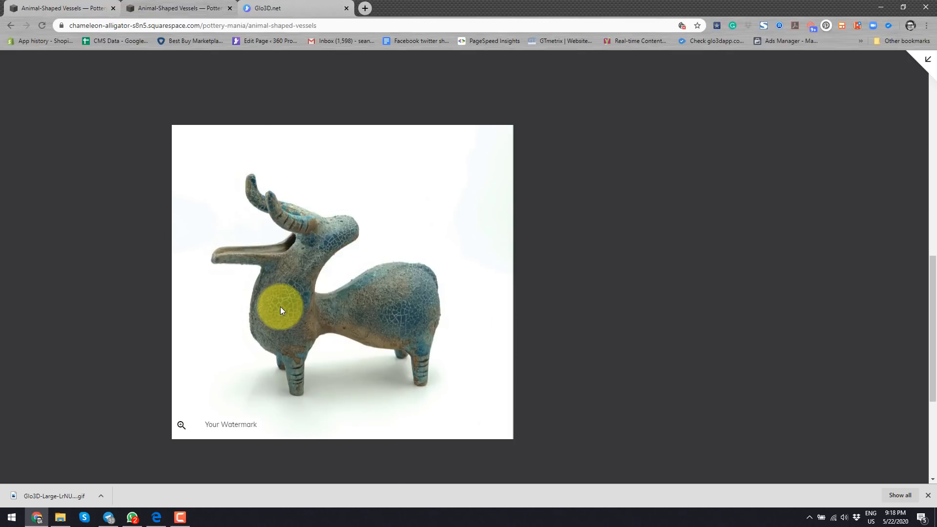